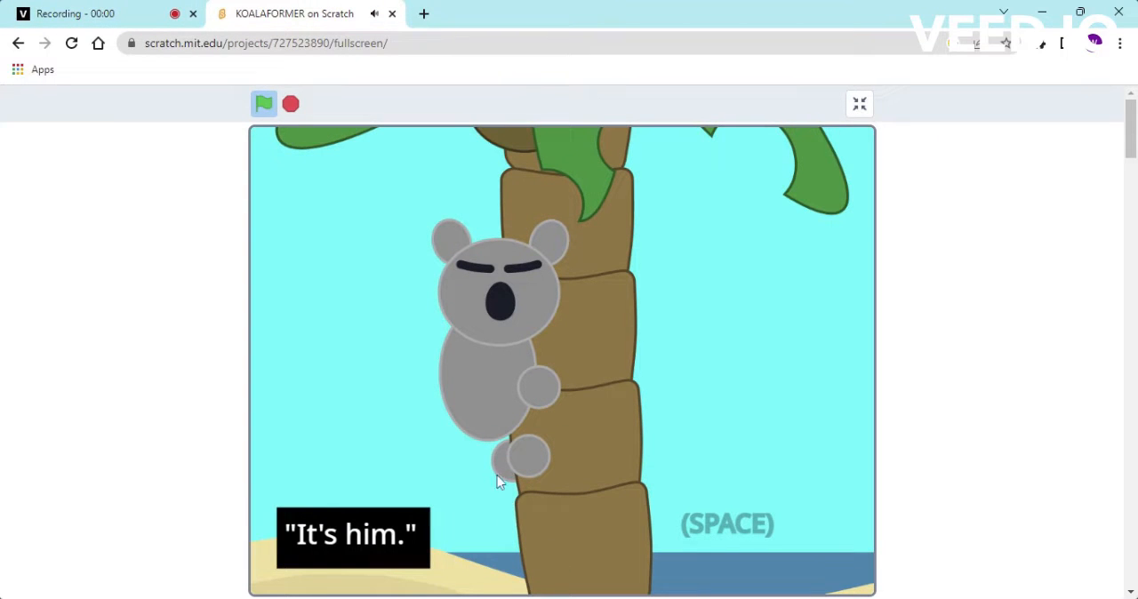
Advance the koala's opening 'It's him.' cutscene with Space and begin the beach level
key("space")
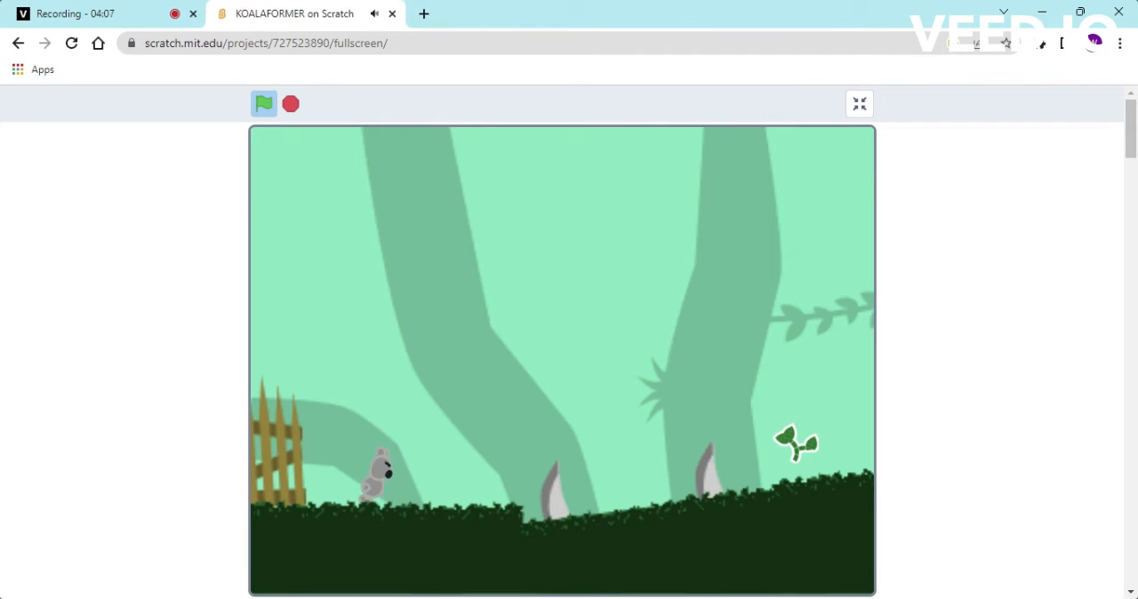
Leave the woods level with the spikes and sprout for the Veed.io recording page
left_click(89, 14)
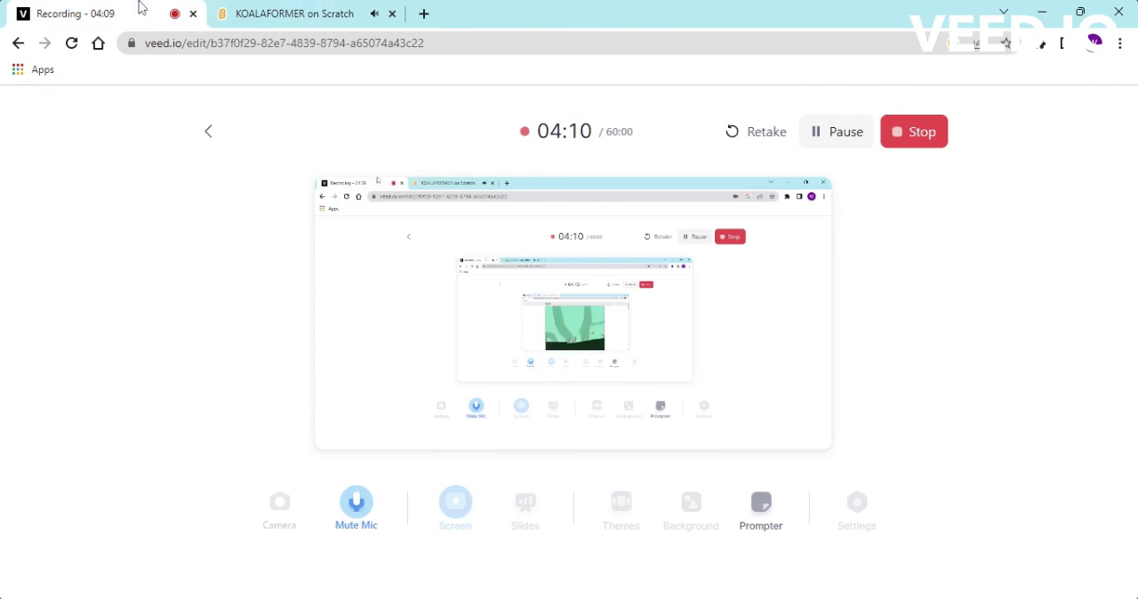
Return to the Koalaformer woods level while Veed.io keeps recording
left_click(293, 14)
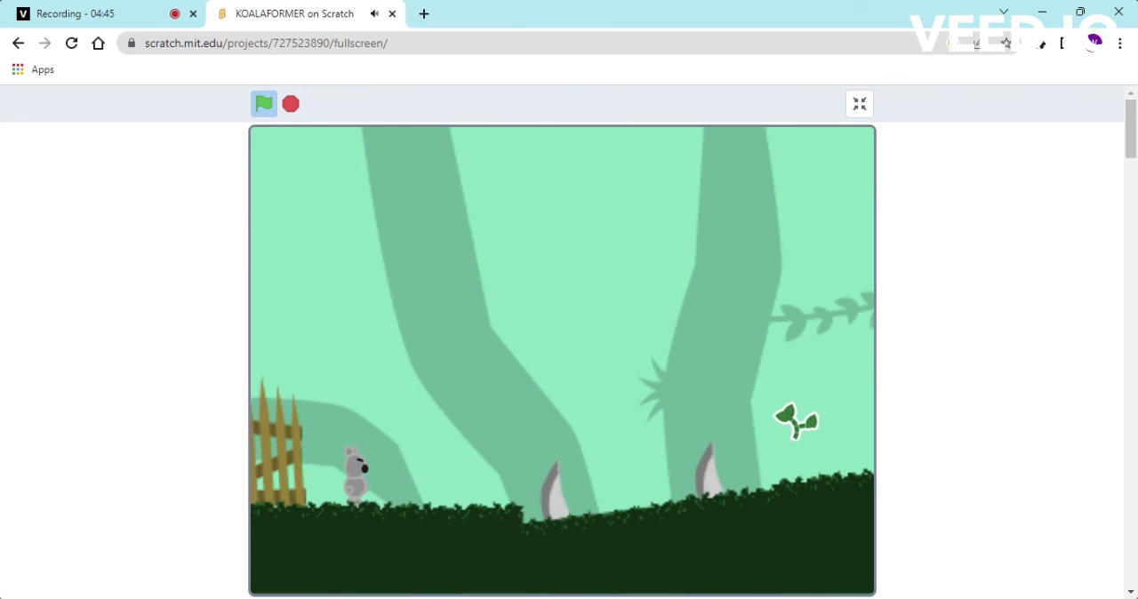
Bring the Veed.io recording page forward, its session past five minutes
left_click(264, 104)
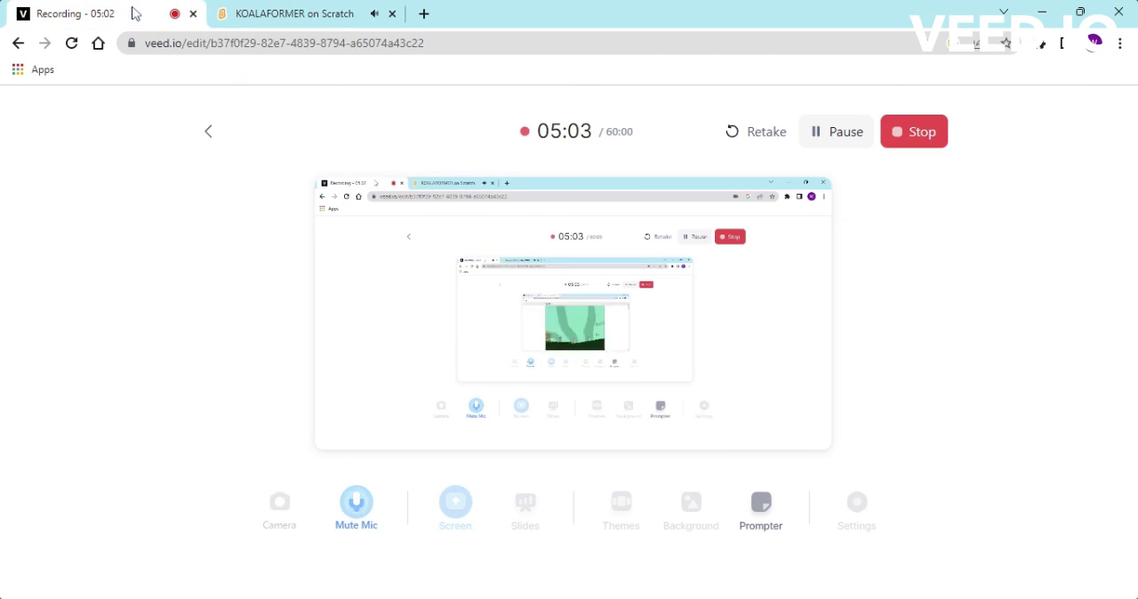
Go back to Koalaformer, now at the beach level with the pier and palm trees
left_click(294, 14)
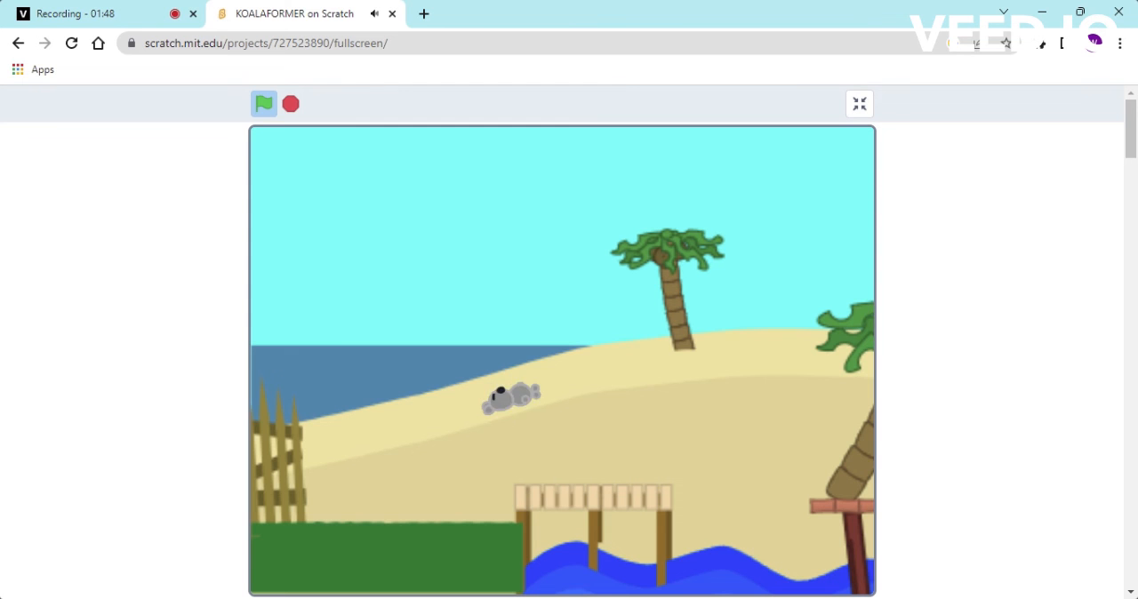